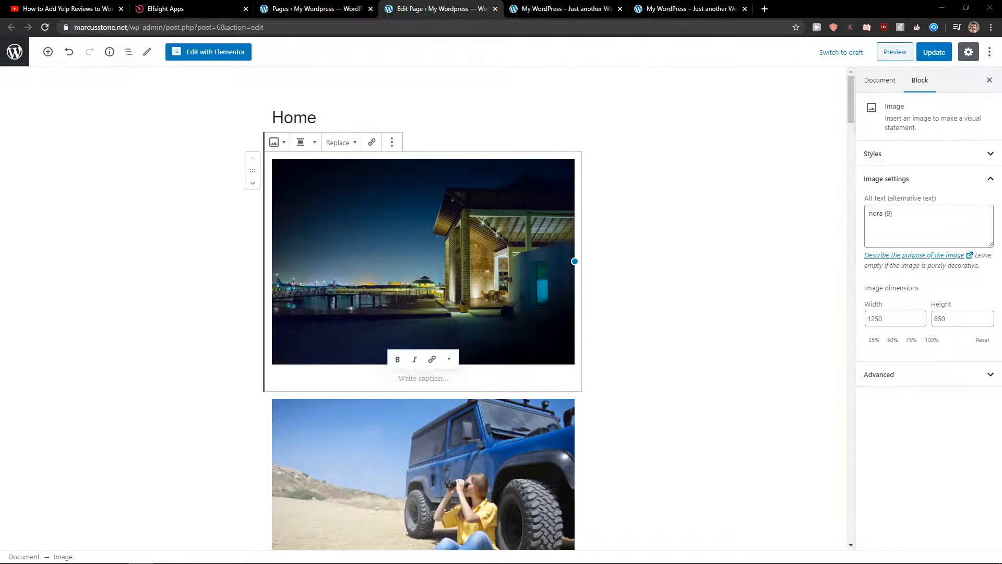
# Open the elfsight.com link from the YouTube video description in a new tab.
pyautogui.click(61, 9)
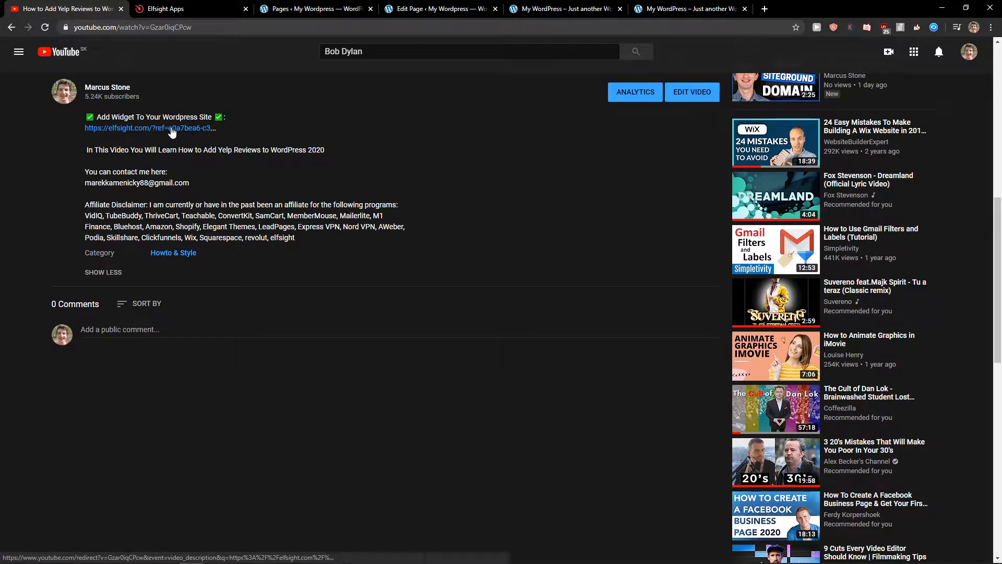
pyautogui.click(148, 128)
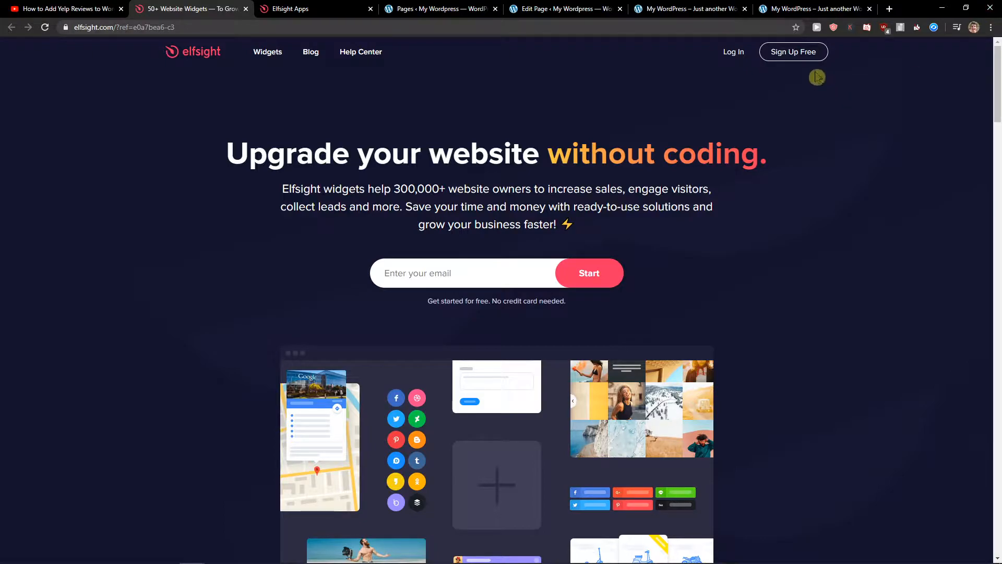
pyautogui.moveTo(794, 51)
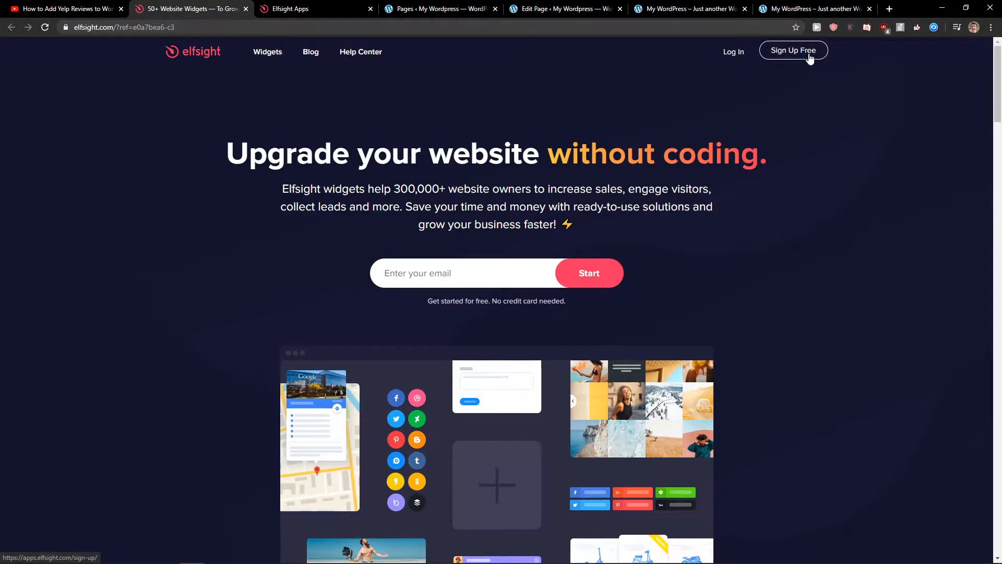
# Visit the Elfsight sign-up page, return home, and log into the existing account.
pyautogui.click(793, 50)
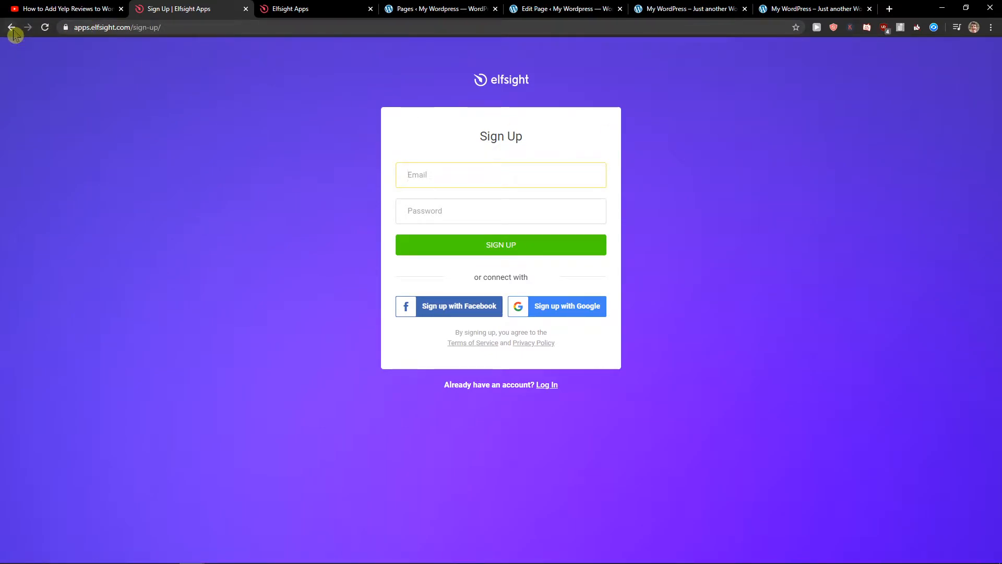
pyautogui.click(11, 27)
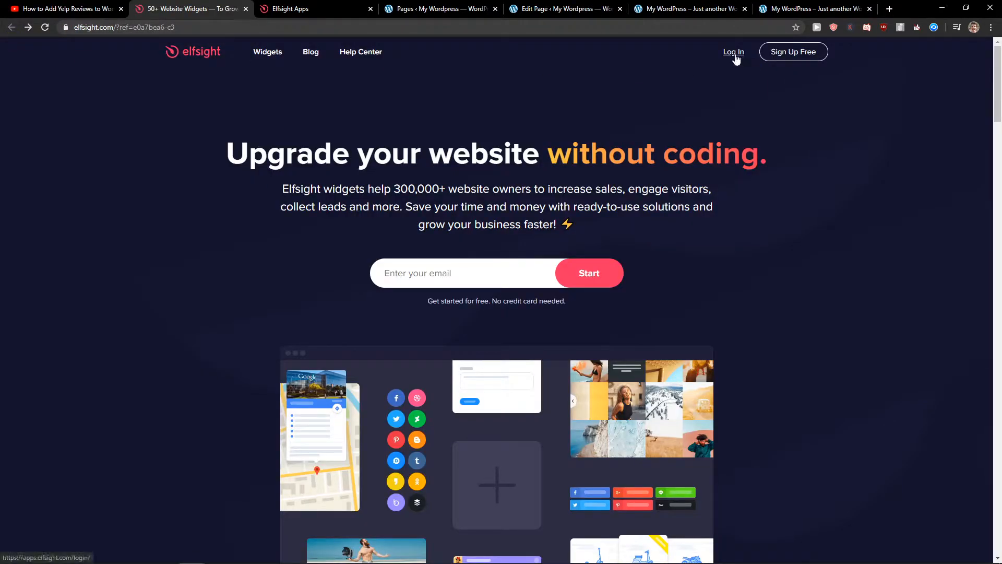
pyautogui.click(733, 52)
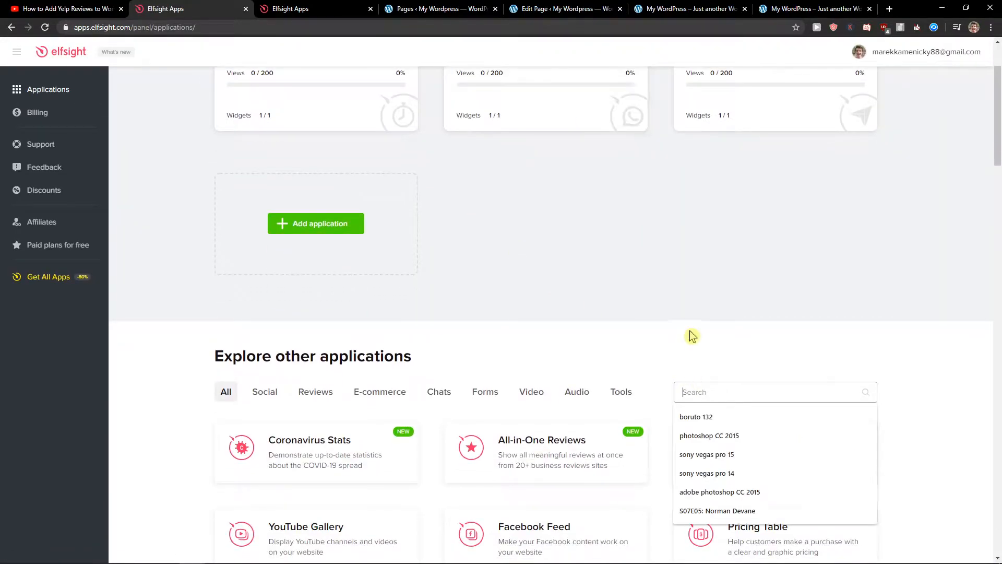
# Search applications for 'amazon' and create a new Amazon Reviews widget.
pyautogui.write('amazon')
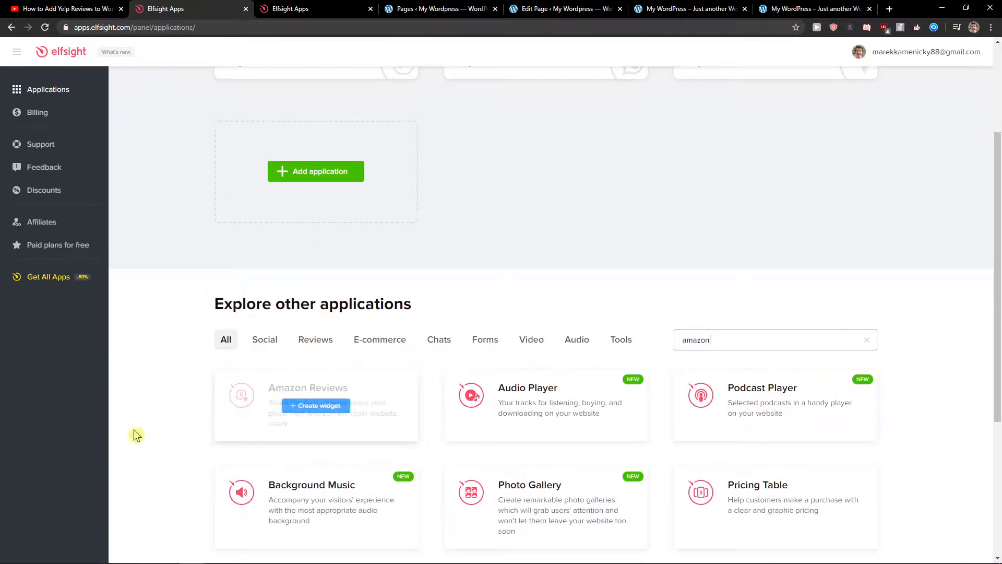
pyautogui.click(315, 405)
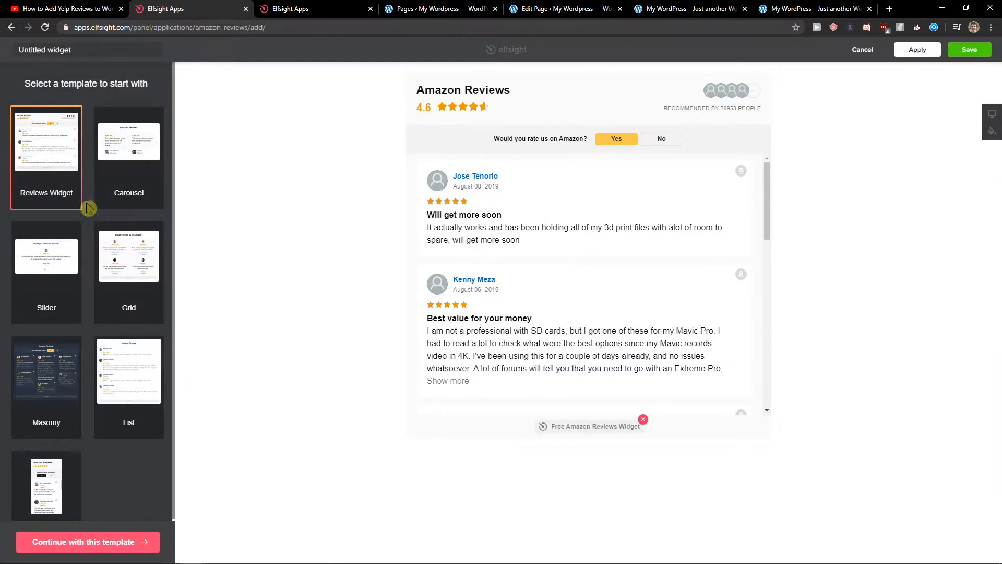
# Preview the Grid template, then continue with the Reviews Widget template.
pyautogui.click(128, 256)
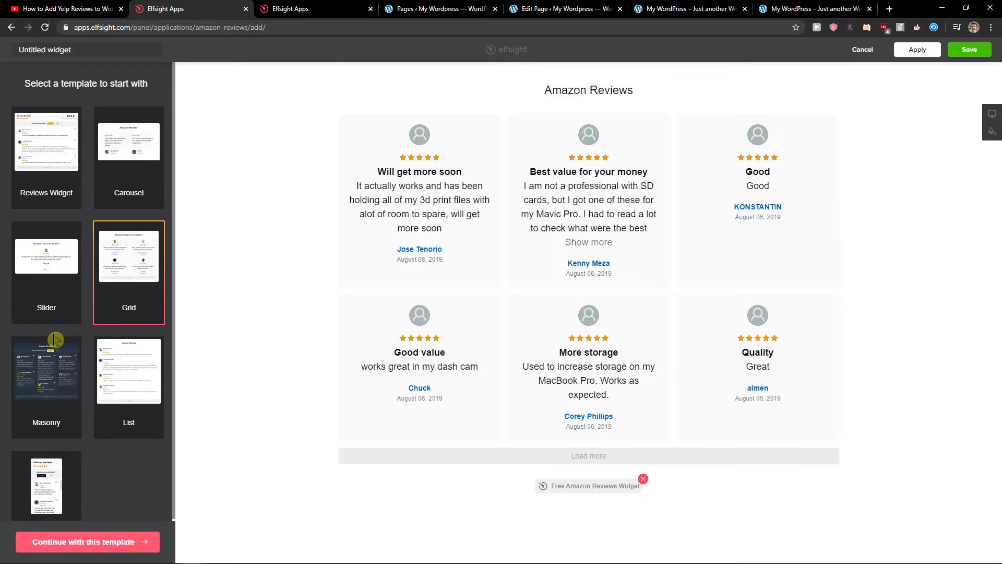
pyautogui.click(46, 142)
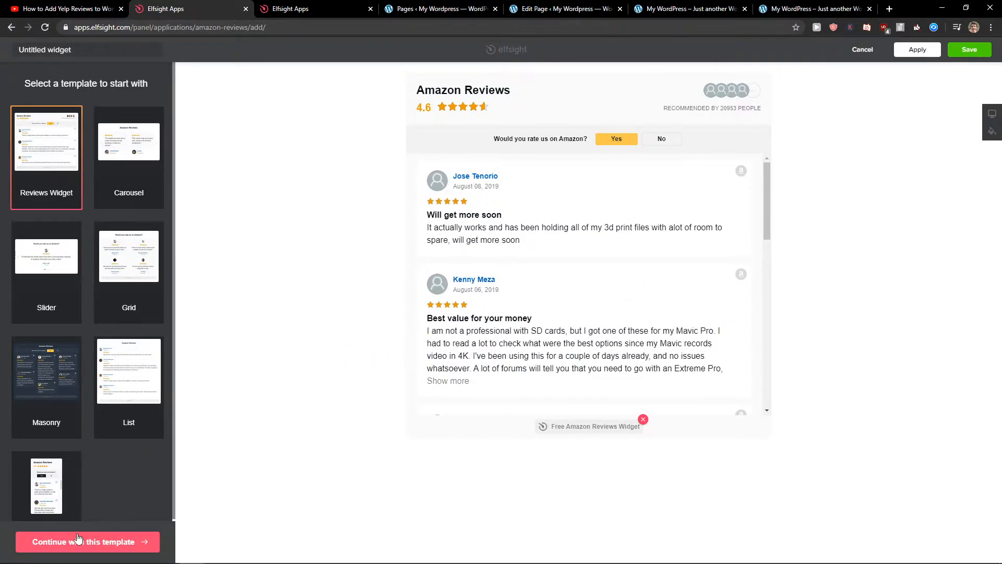
pyautogui.click(86, 541)
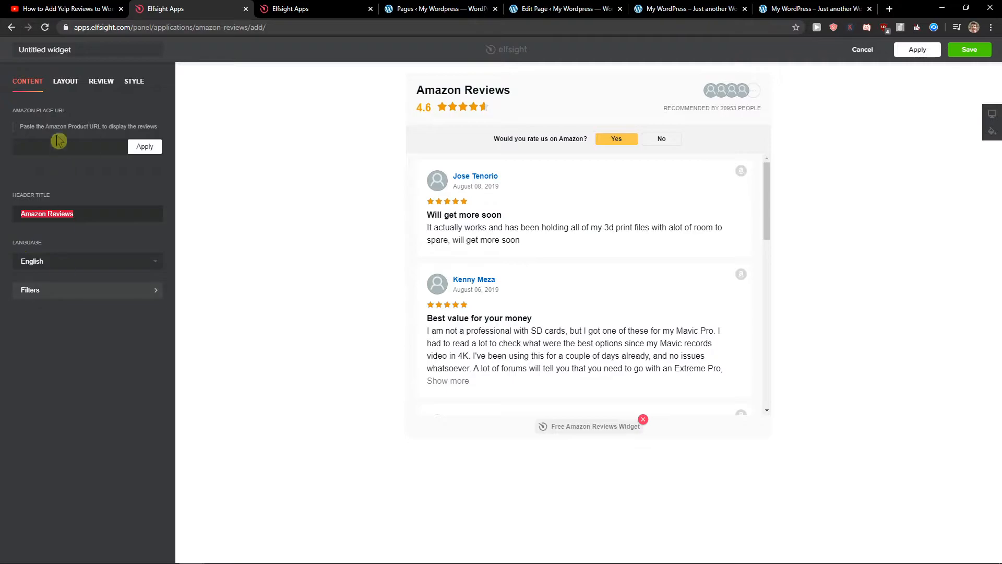
# Browse the widget's Layout, Review and Style settings, then leave the colour settings.
pyautogui.click(65, 81)
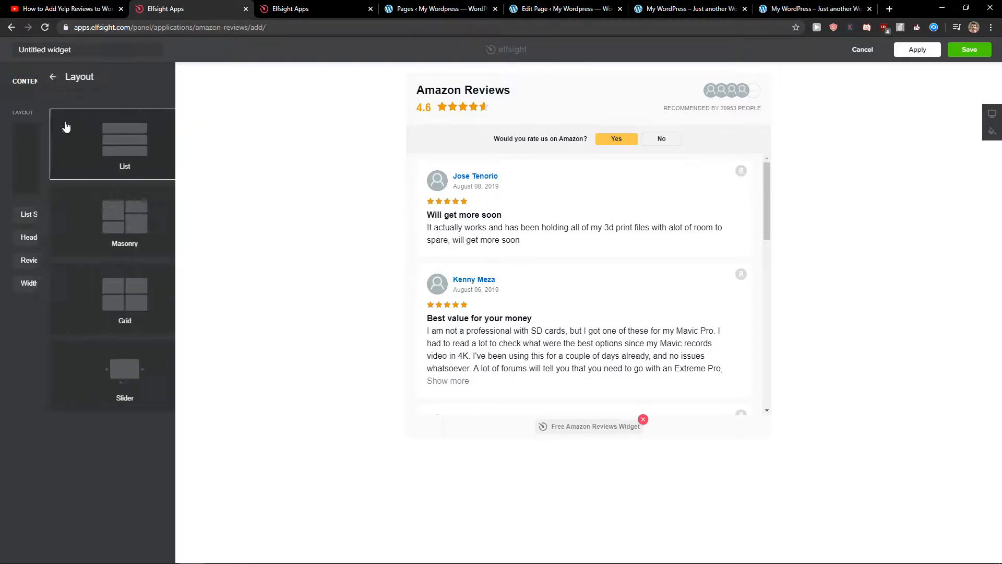
pyautogui.click(101, 81)
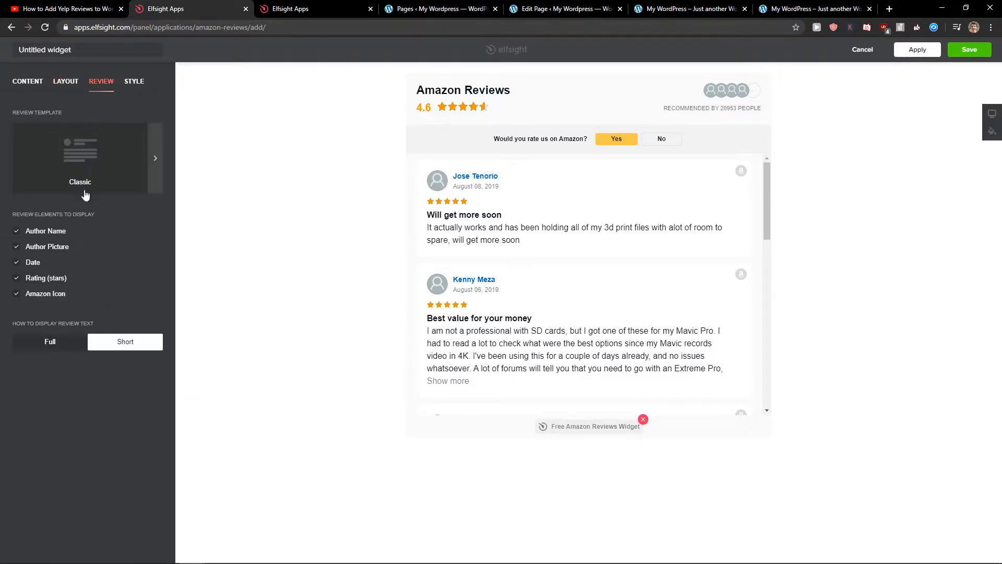
pyautogui.moveTo(127, 92)
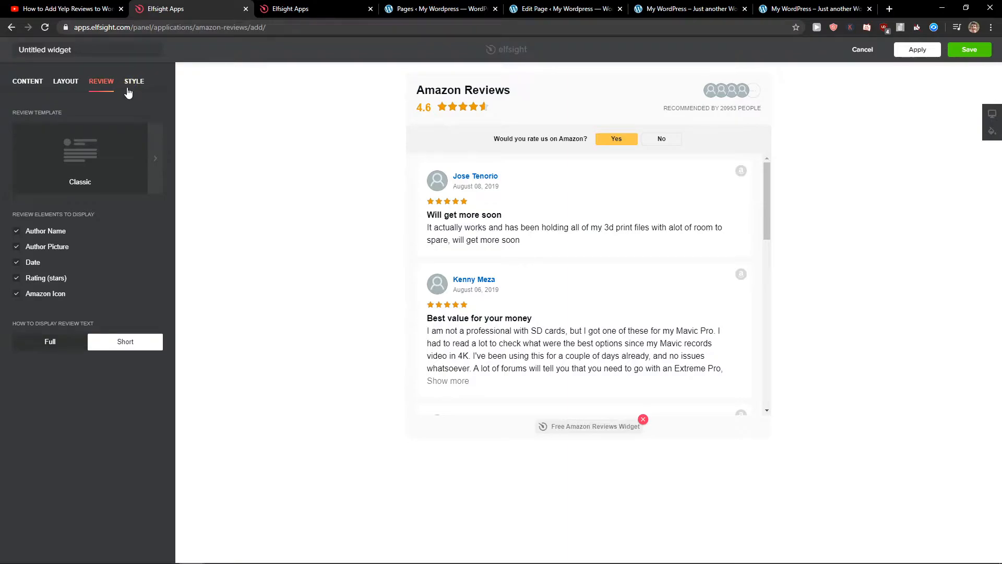
pyautogui.click(134, 81)
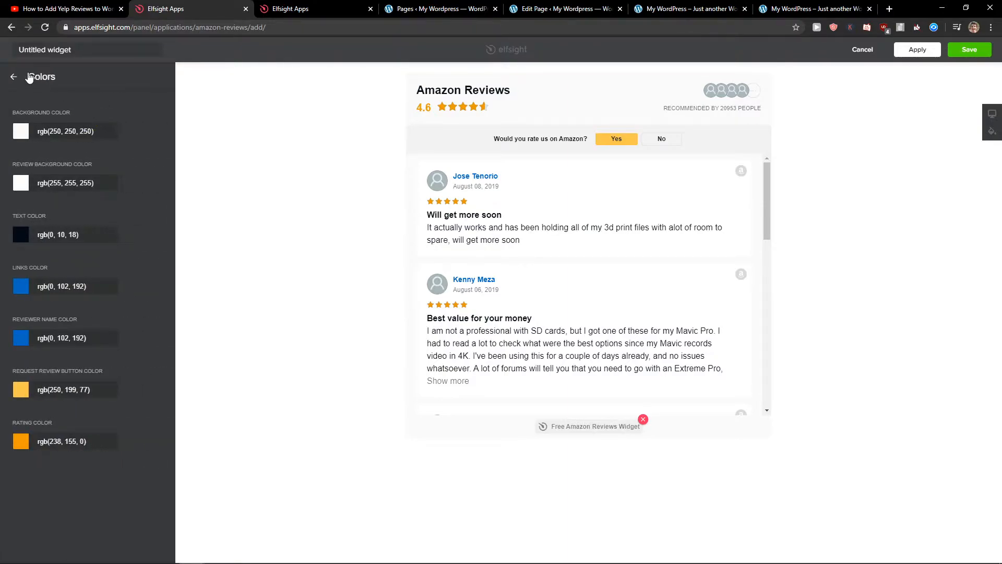
pyautogui.click(12, 77)
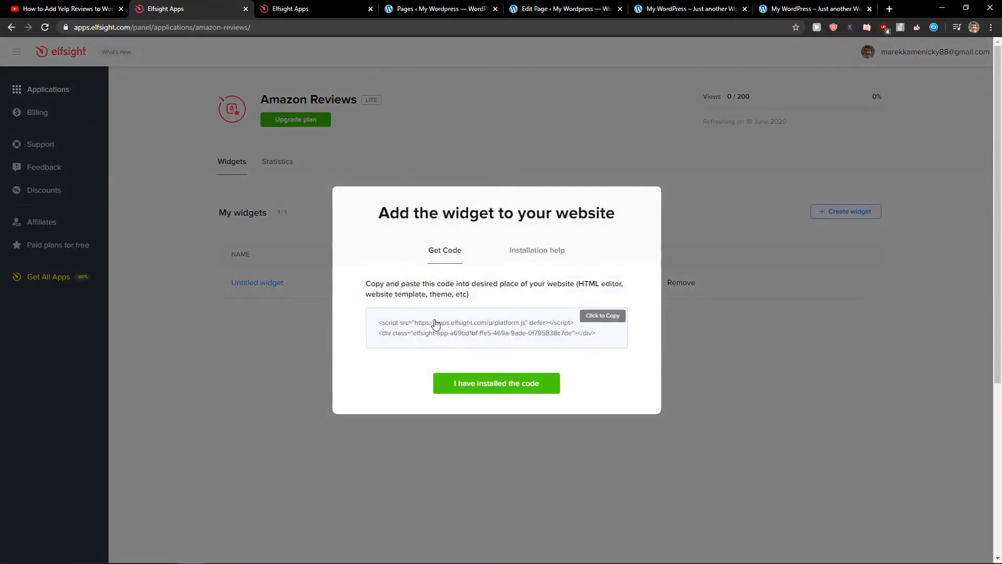
# Copy the widget embed code and bring up the WordPress Pages list.
pyautogui.click(565, 9)
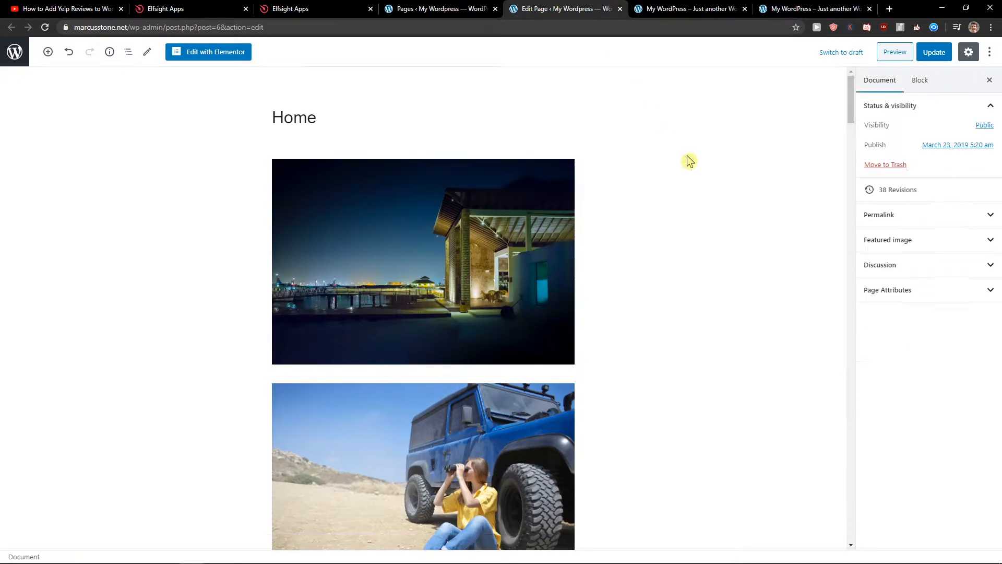
pyautogui.click(438, 8)
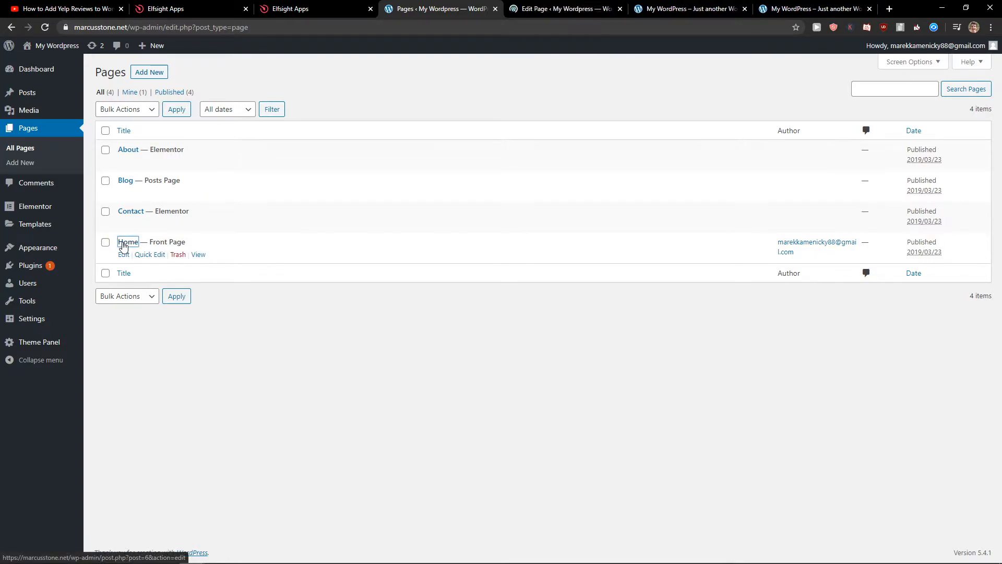
# Edit the Home page and insert a three-column Columns block below the first image.
pyautogui.click(128, 242)
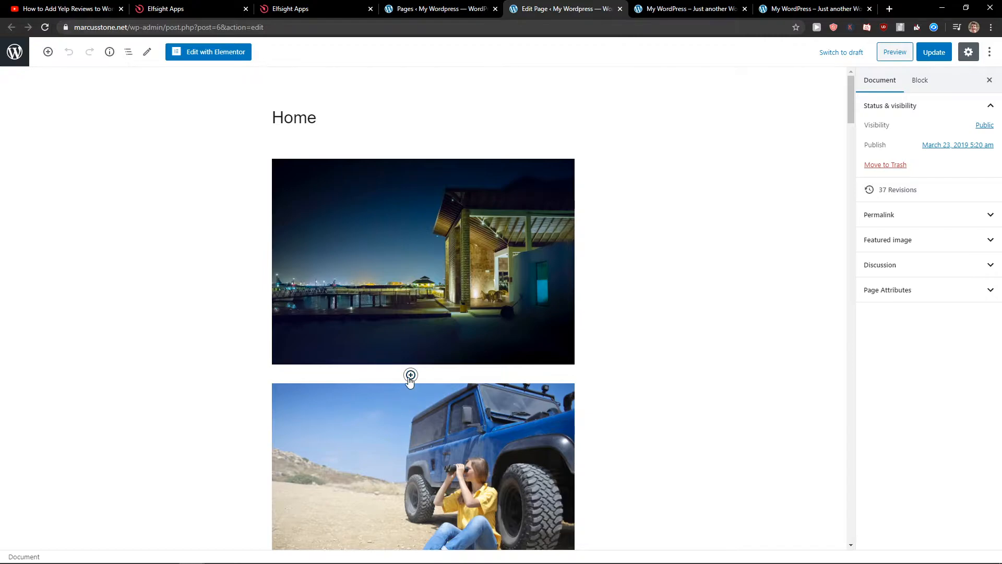
pyautogui.click(411, 375)
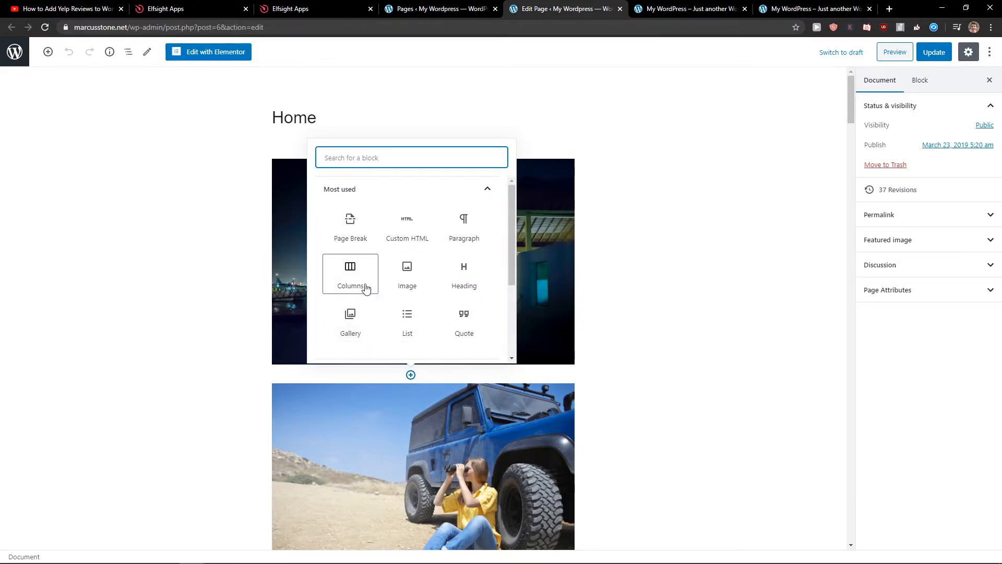
pyautogui.click(350, 274)
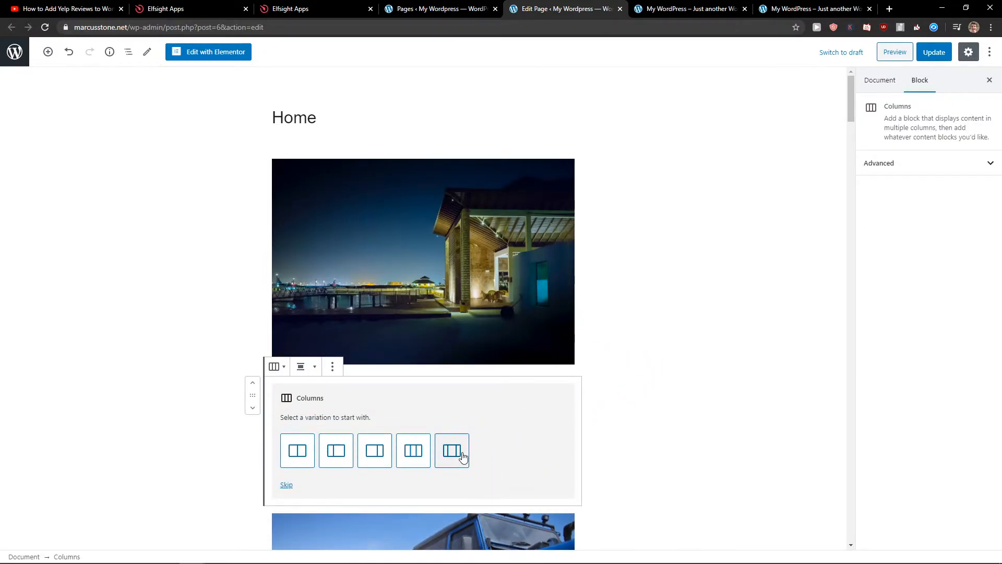
pyautogui.moveTo(452, 450)
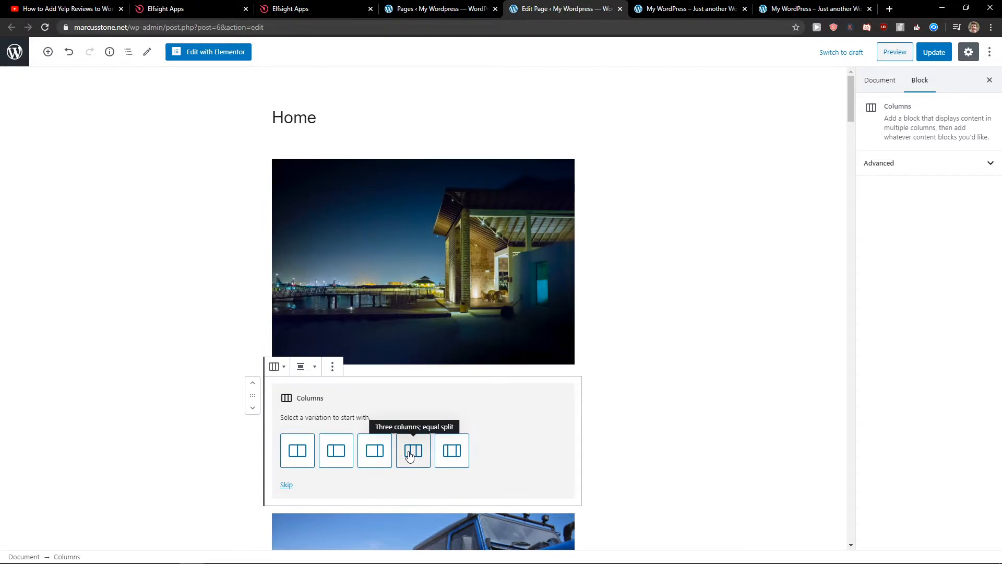
pyautogui.moveTo(481, 454)
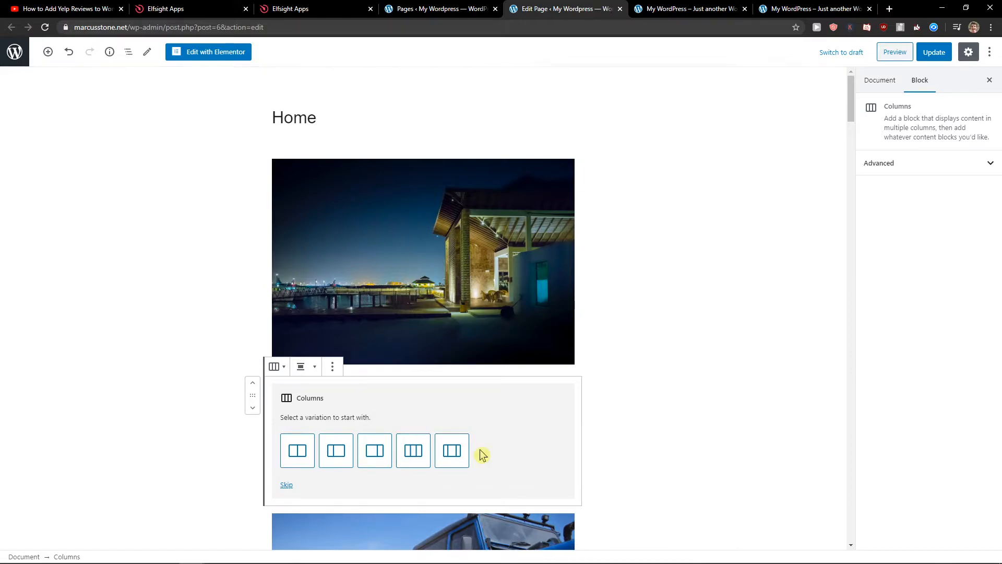
pyautogui.click(374, 450)
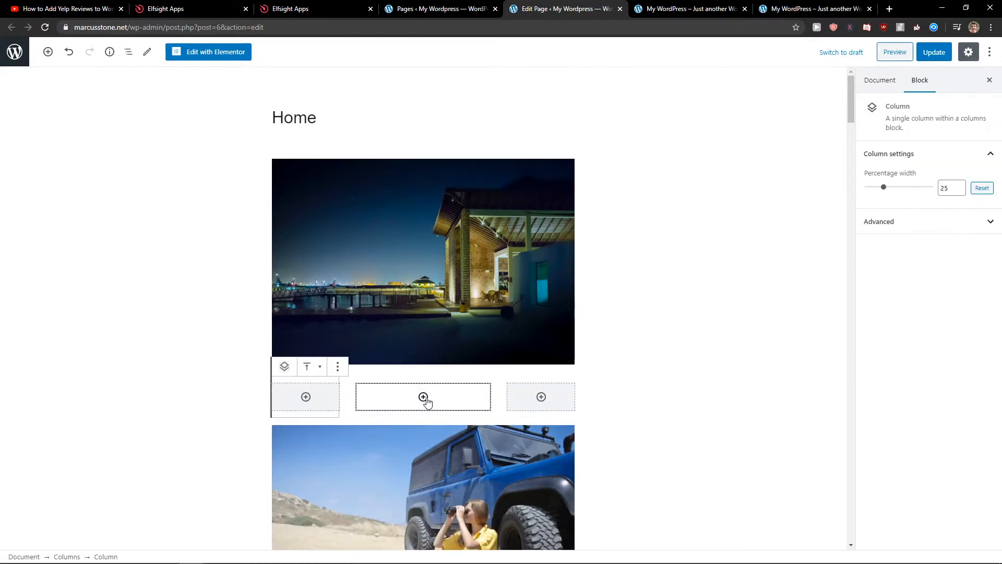
# Paste the Elfsight platform.js embed code into a middle-column Custom HTML block and update.
pyautogui.click(422, 396)
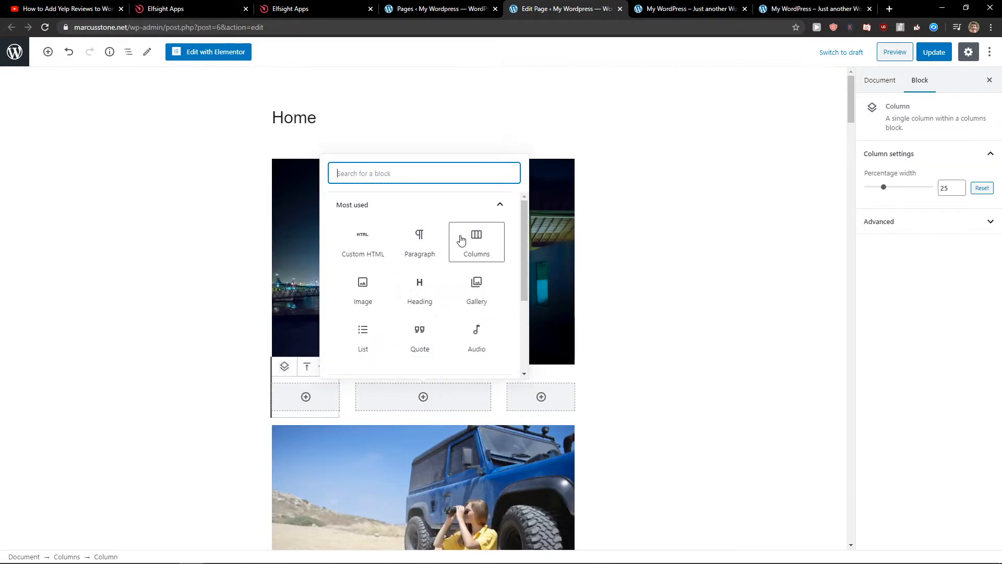
pyautogui.click(362, 241)
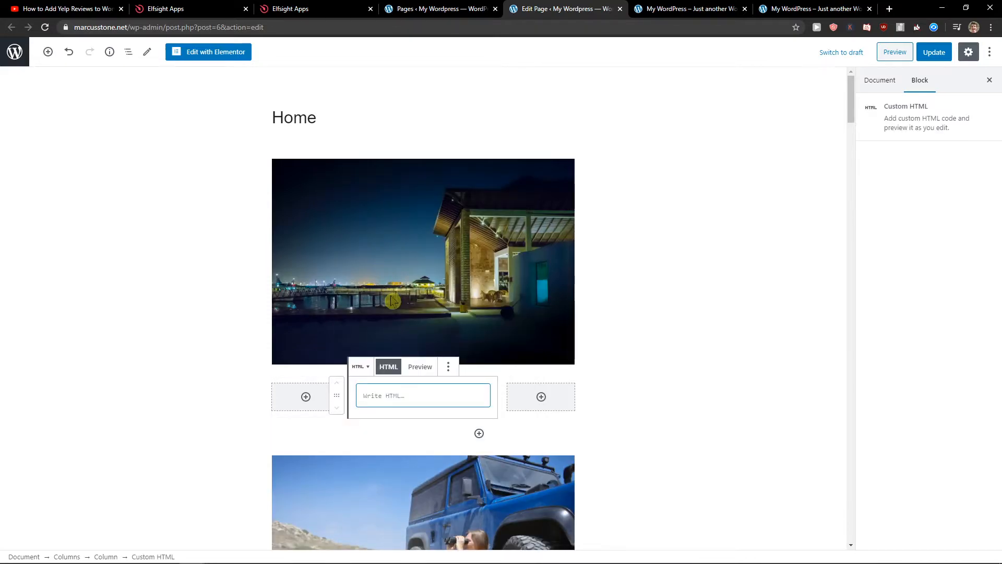
pyautogui.write('<script src="https://apps.elfsight.com/p/platform.js" defer></script><div class="elfsight-app-a69bd1bf-ffe5-469a-9ade-0f795838c7de"></div>')
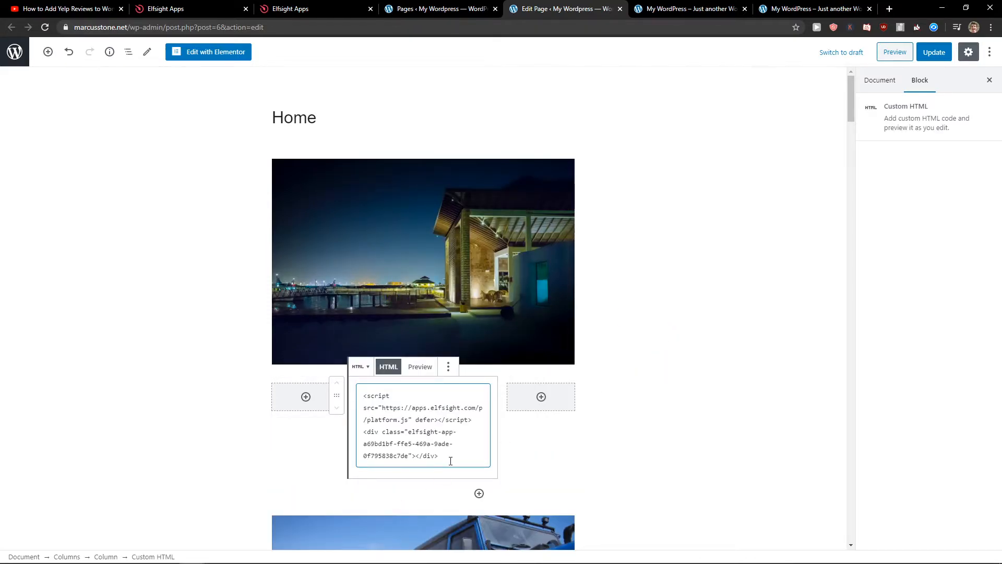
pyautogui.click(934, 51)
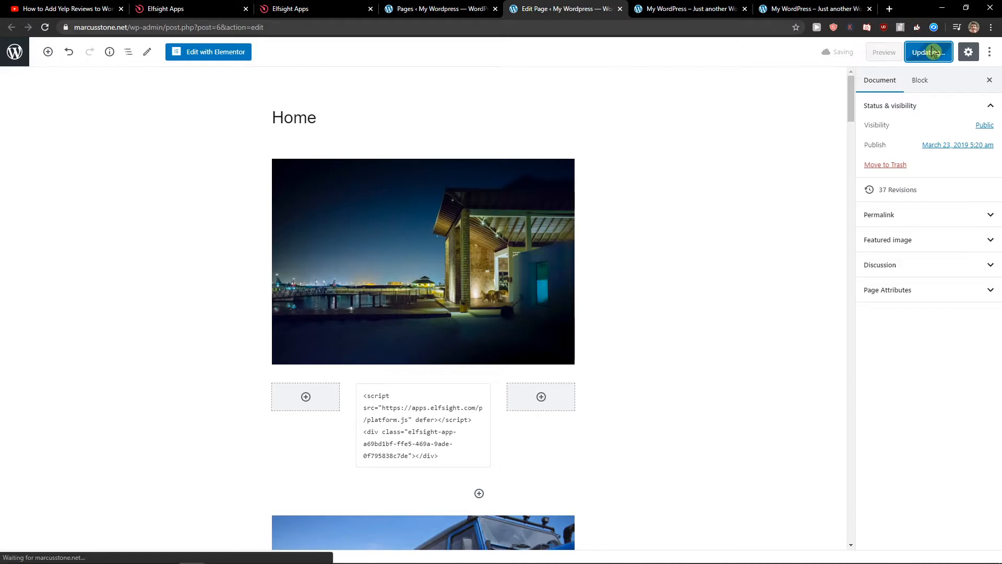
pyautogui.click(928, 52)
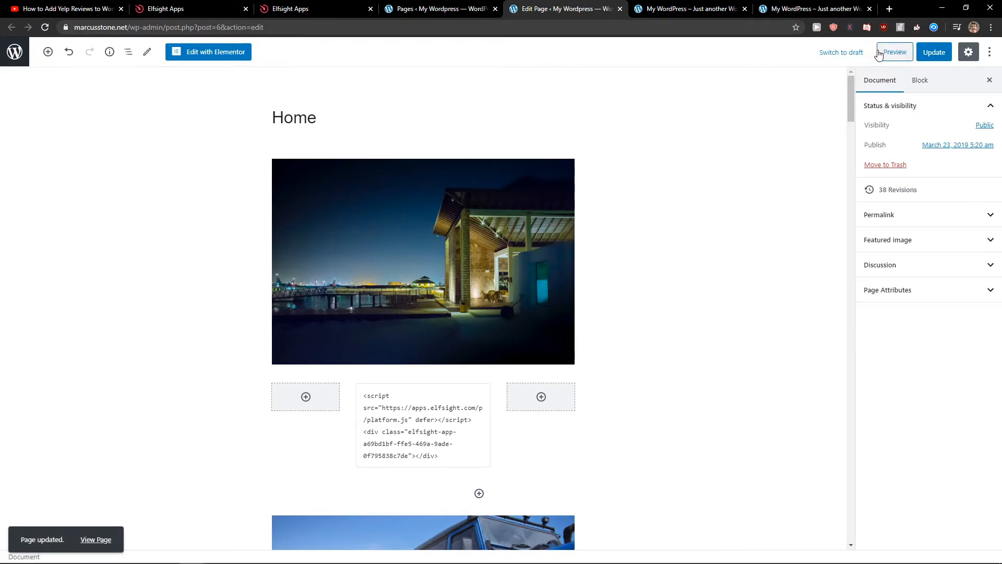
# Insert a 'Three columns; equal split' block below the first image, update, and preview.
pyautogui.click(894, 52)
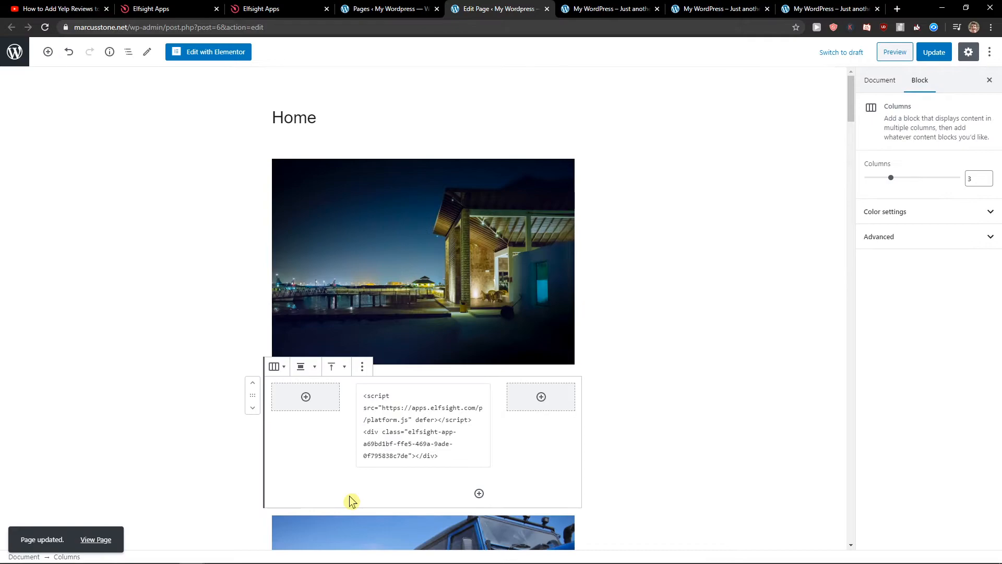
pyautogui.click(409, 390)
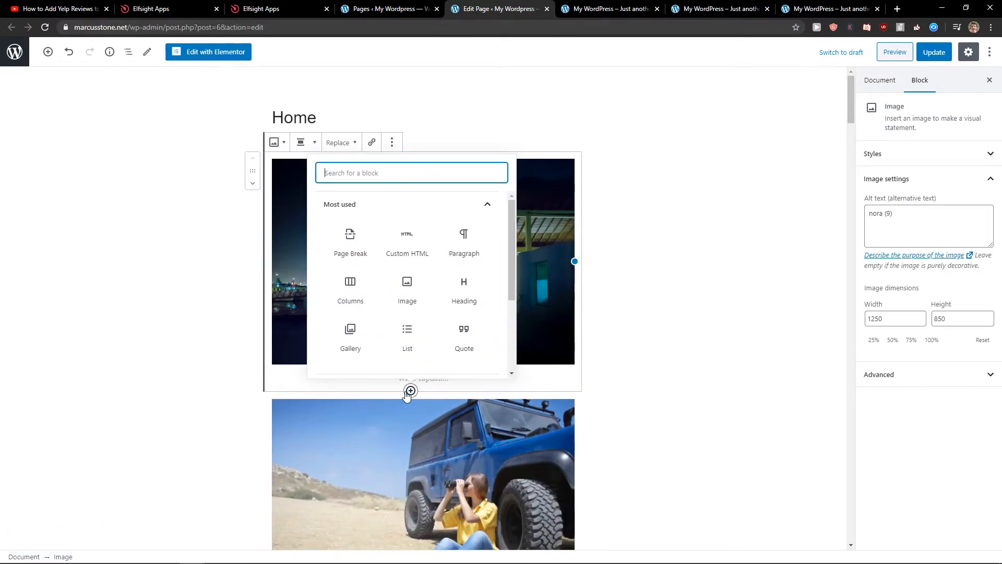
pyautogui.click(351, 286)
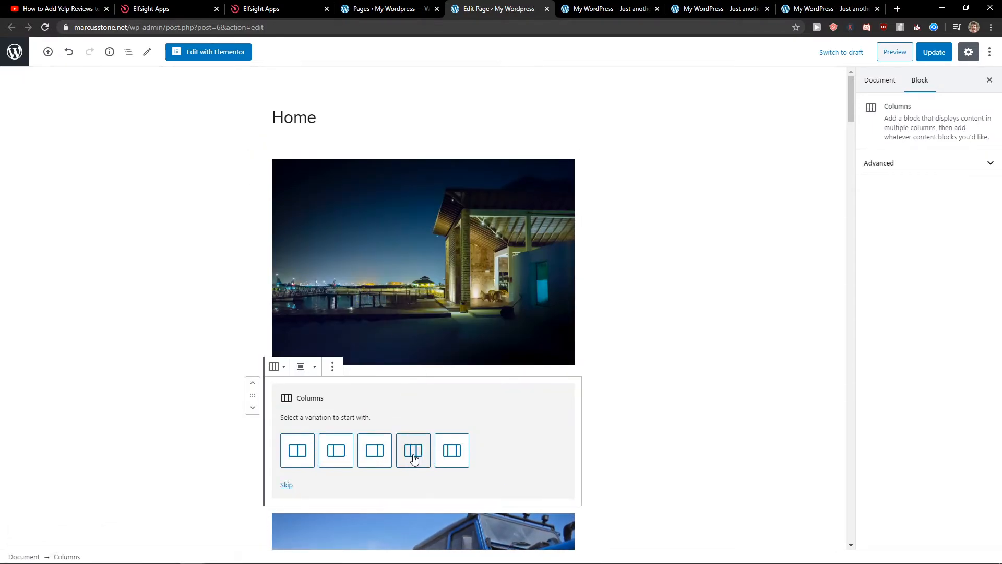
pyautogui.click(413, 451)
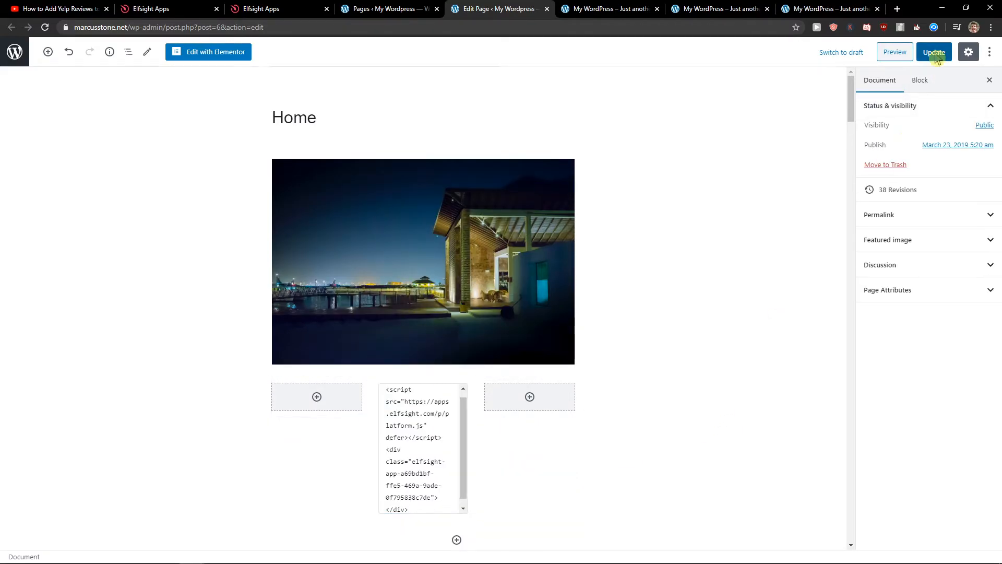
pyautogui.click(894, 52)
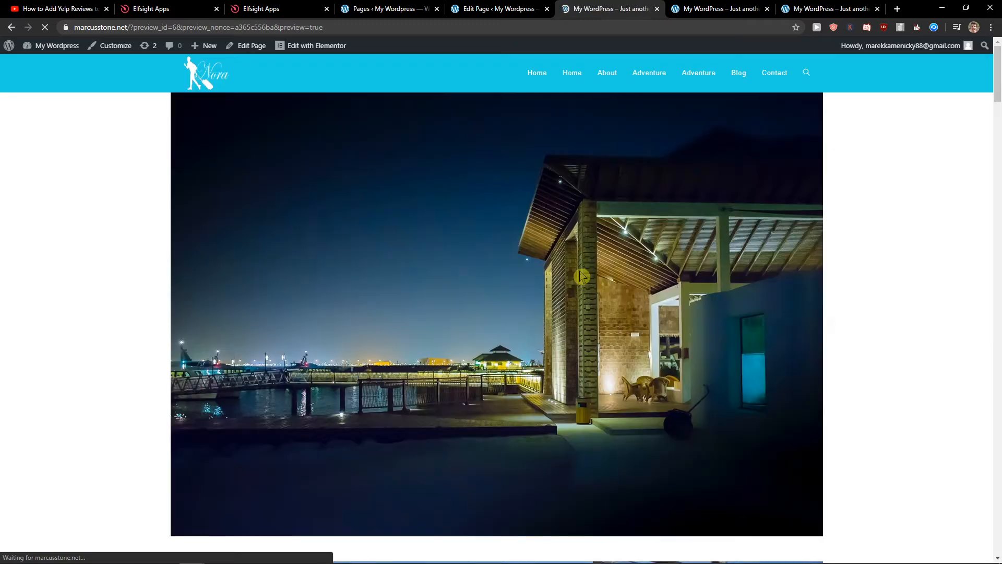
# Scroll the preview to the Amazon Reviews widget, then show Elfsight's All Apps Pack pricing.
pyautogui.scroll(-3)
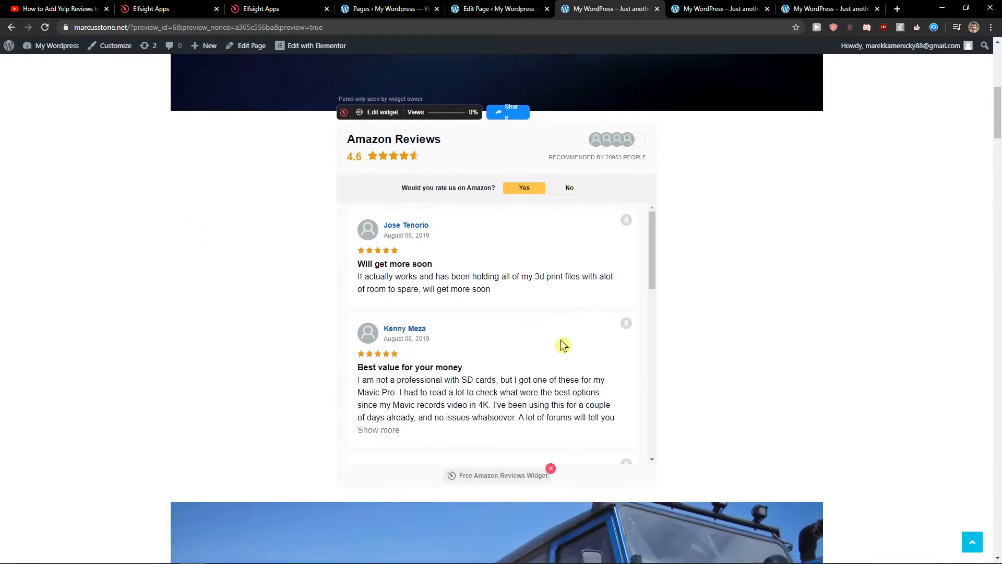
pyautogui.scroll(-3)
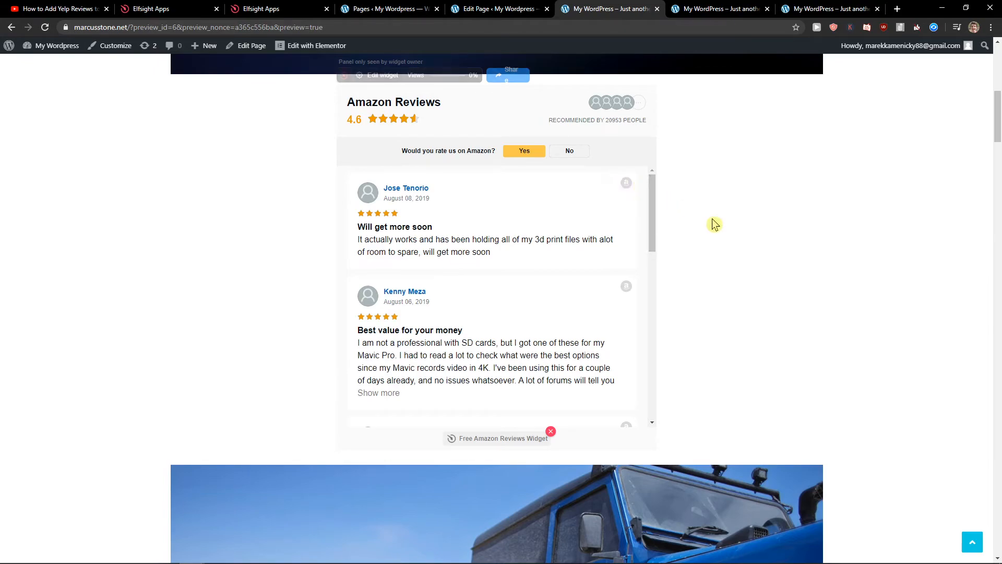
pyautogui.scroll(-3)
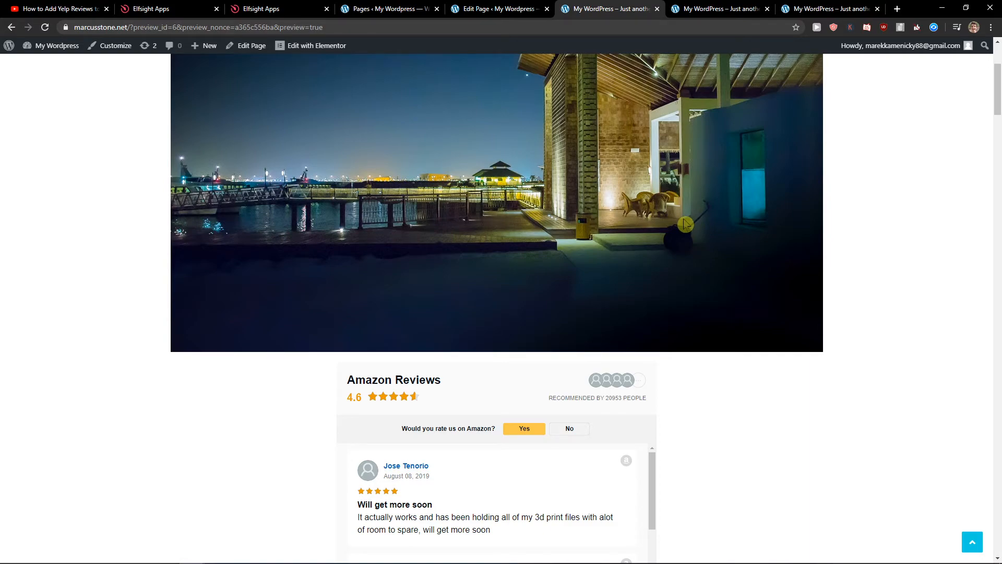
pyautogui.click(262, 9)
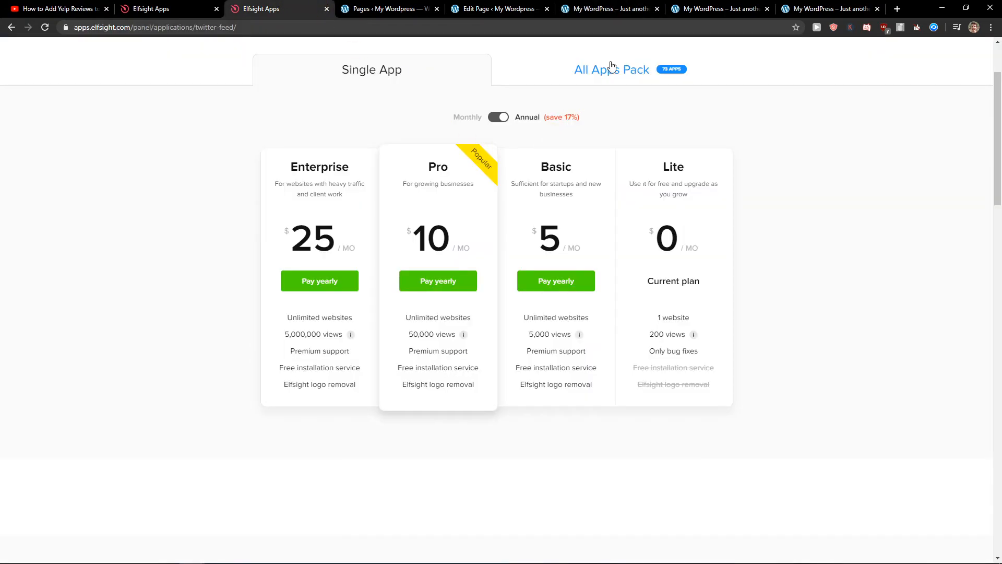
pyautogui.click(610, 69)
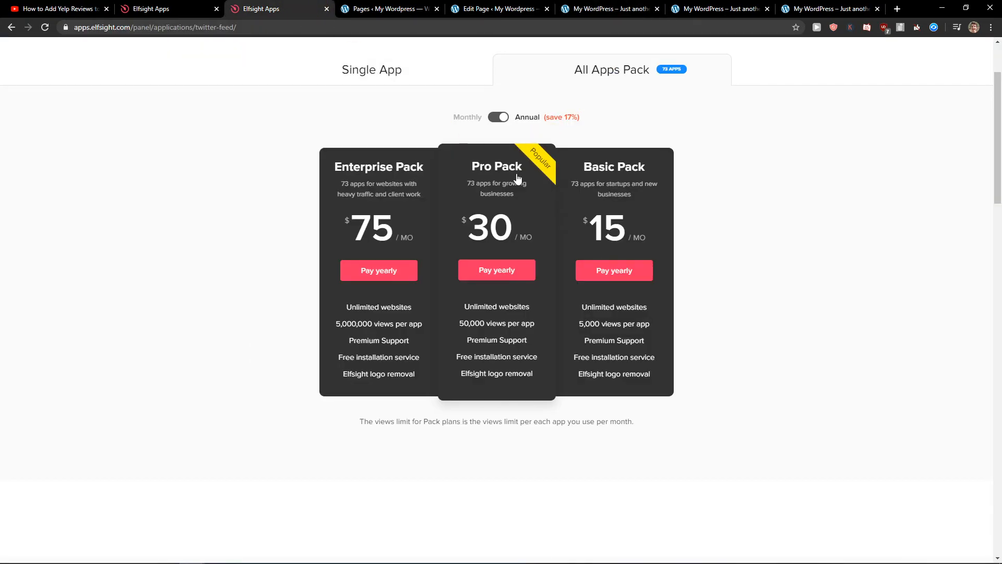